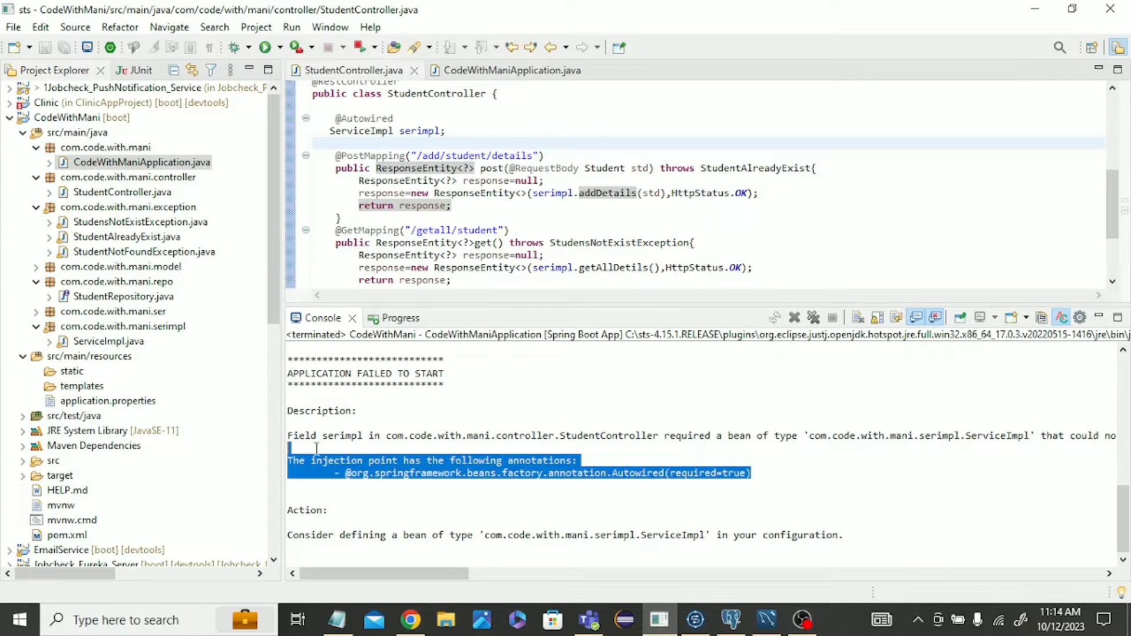
mouse_move(708, 483)
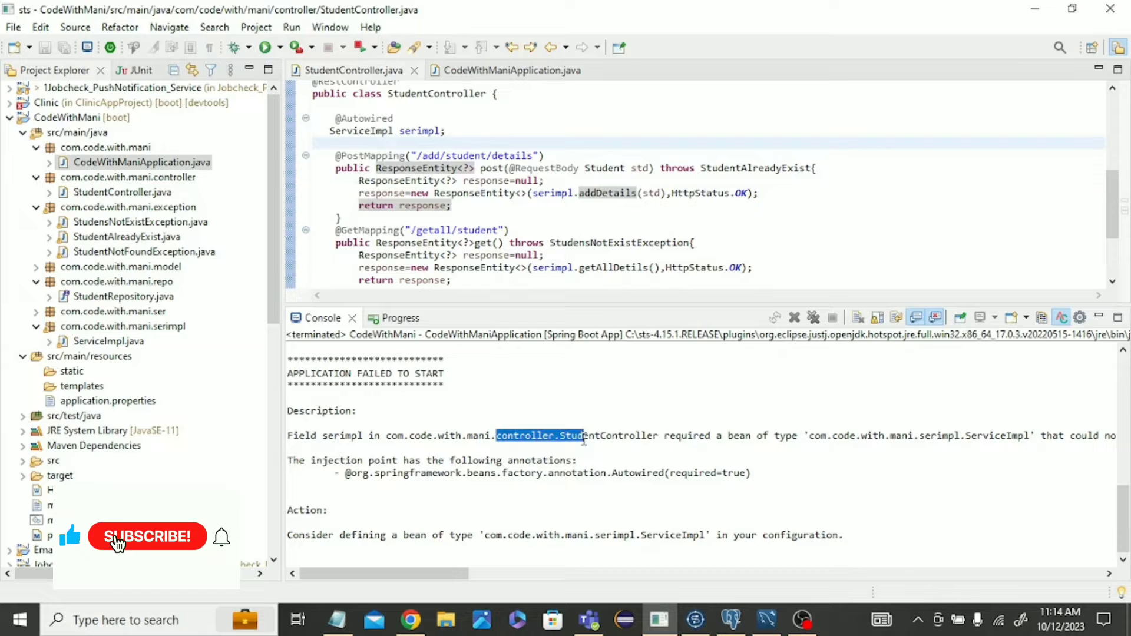
Bring the CodeWithManiApplication main class forward and show its Run As options
left_click(146, 537)
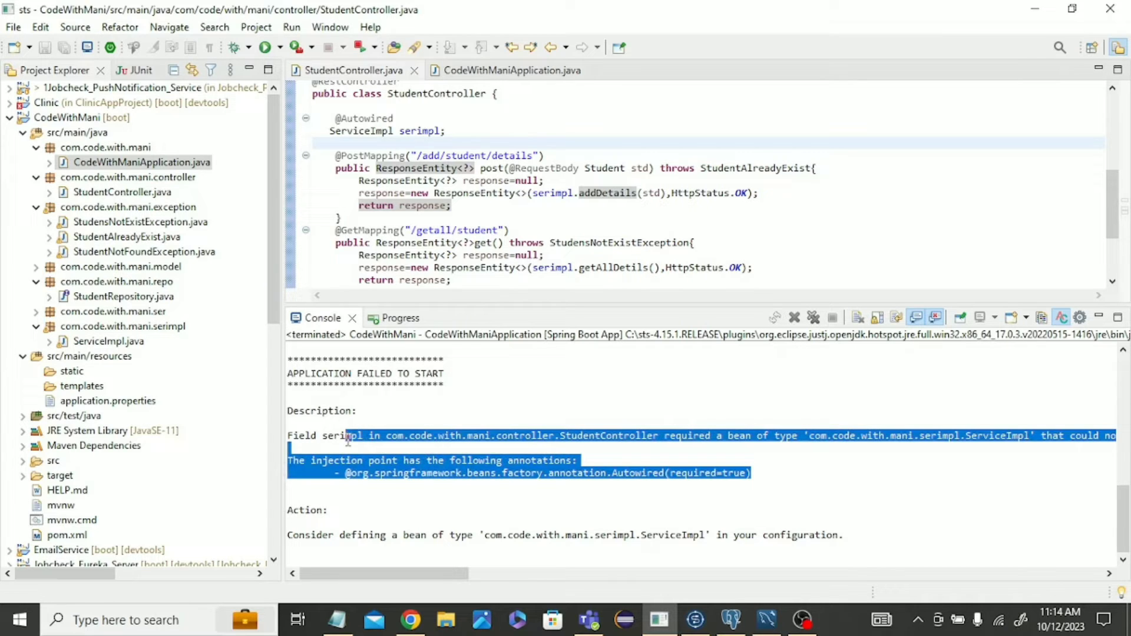
left_click(479, 351)
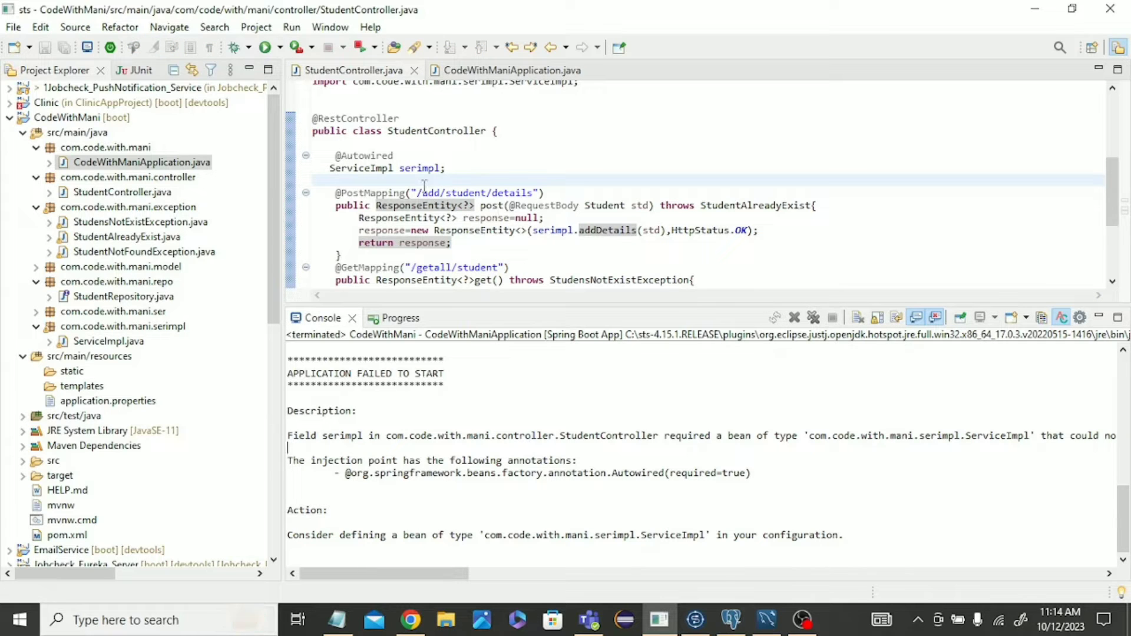
left_click(395, 155)
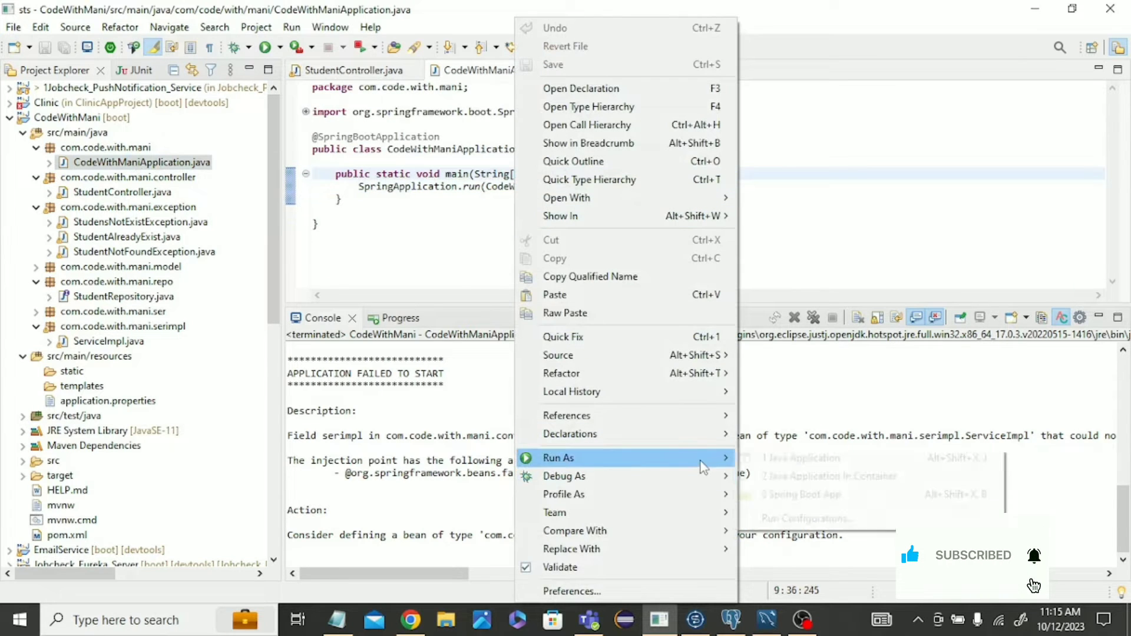
Relaunch CodeWithMani as a Spring Boot App and watch the console startup banner
left_click(558, 457)
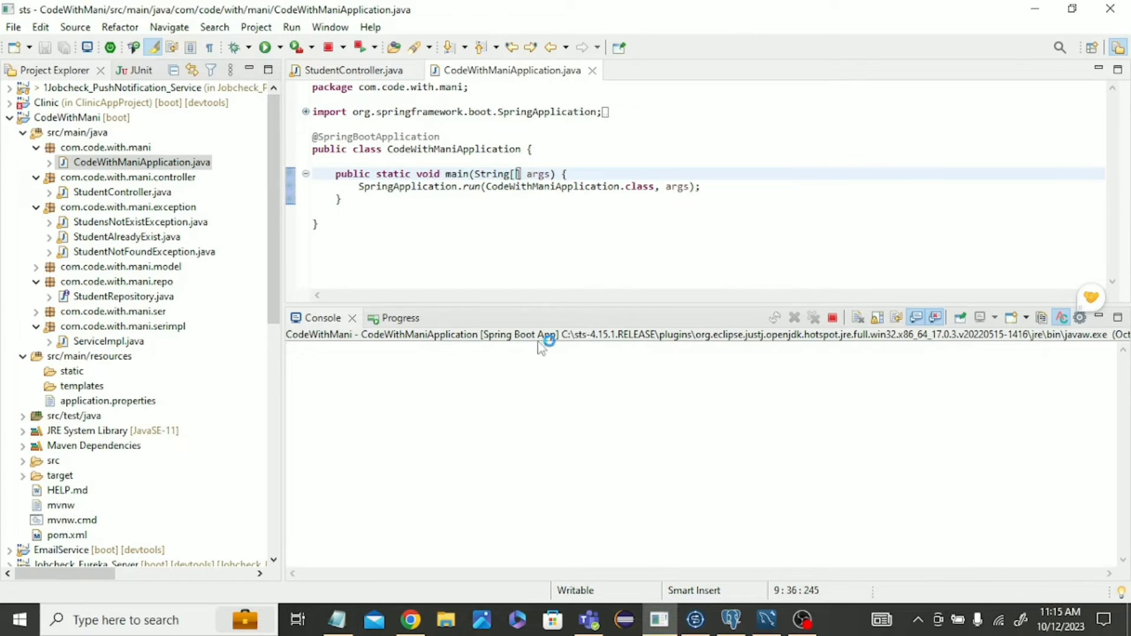
left_click(266, 48)
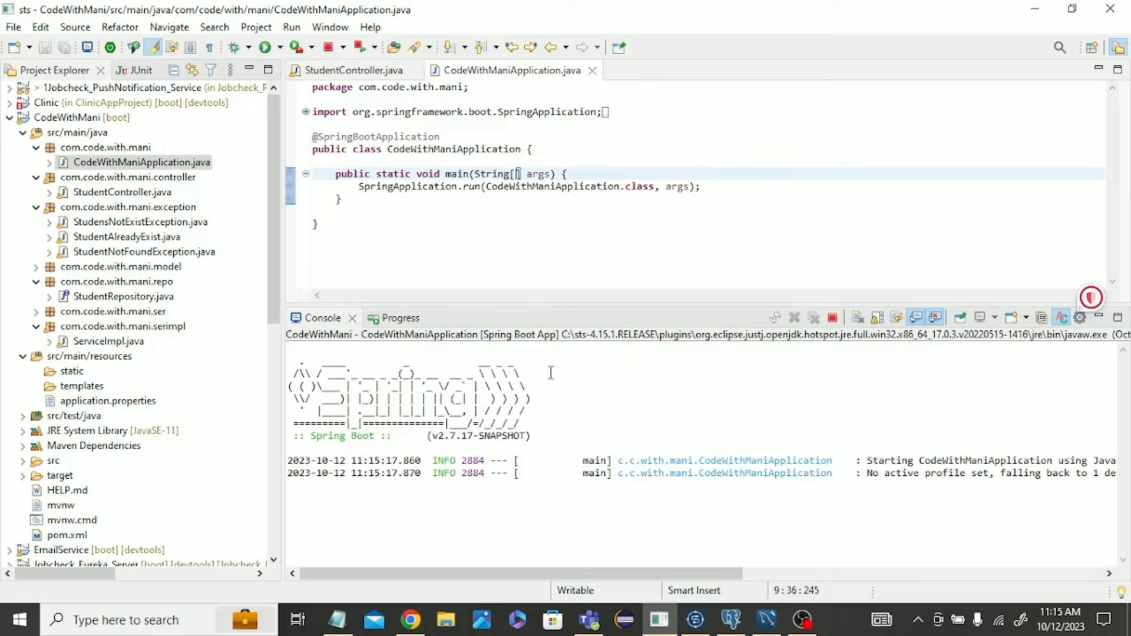
mouse_move(577, 470)
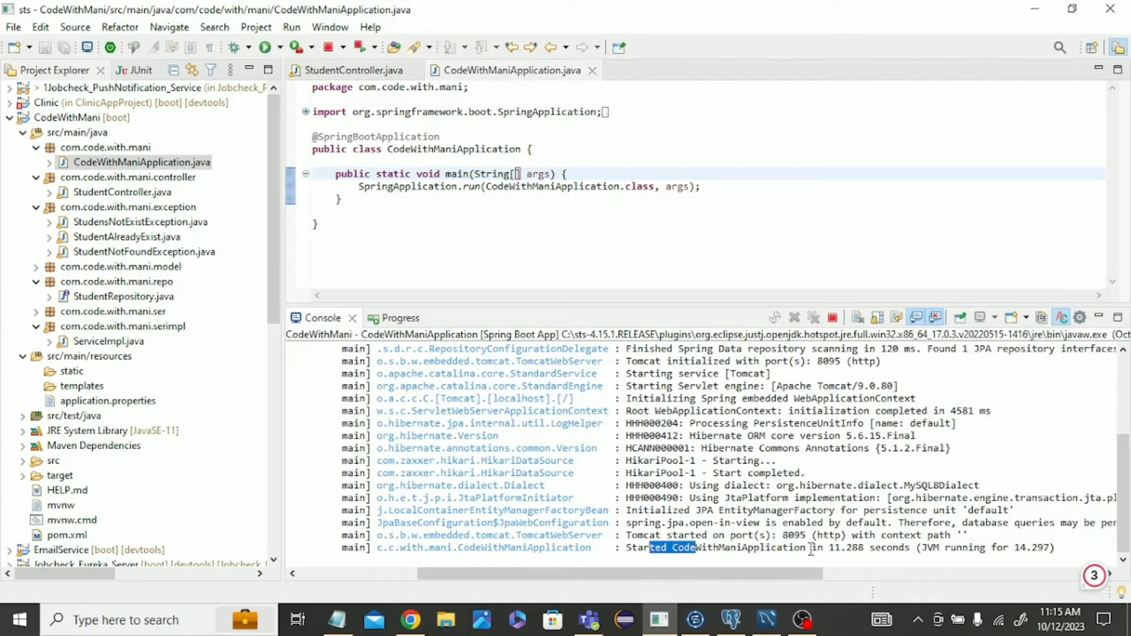
Load the local swagger-ui.html page in a new Chrome tab to list the student-controller endpoints
left_click(410, 619)
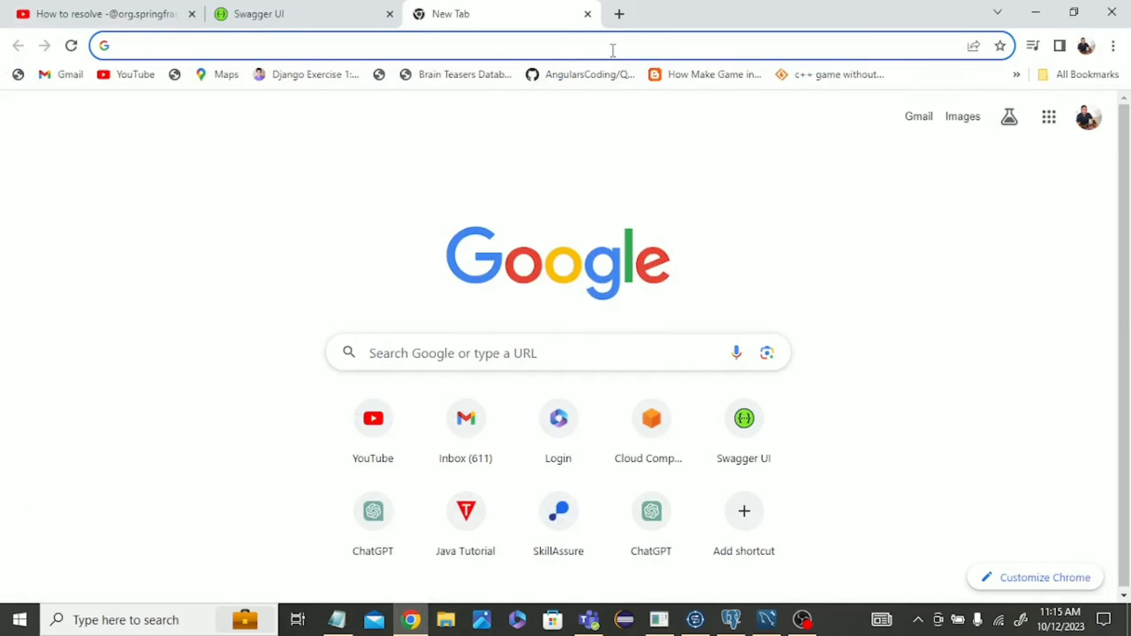
type("localhost:8092/swagger-ui.html")
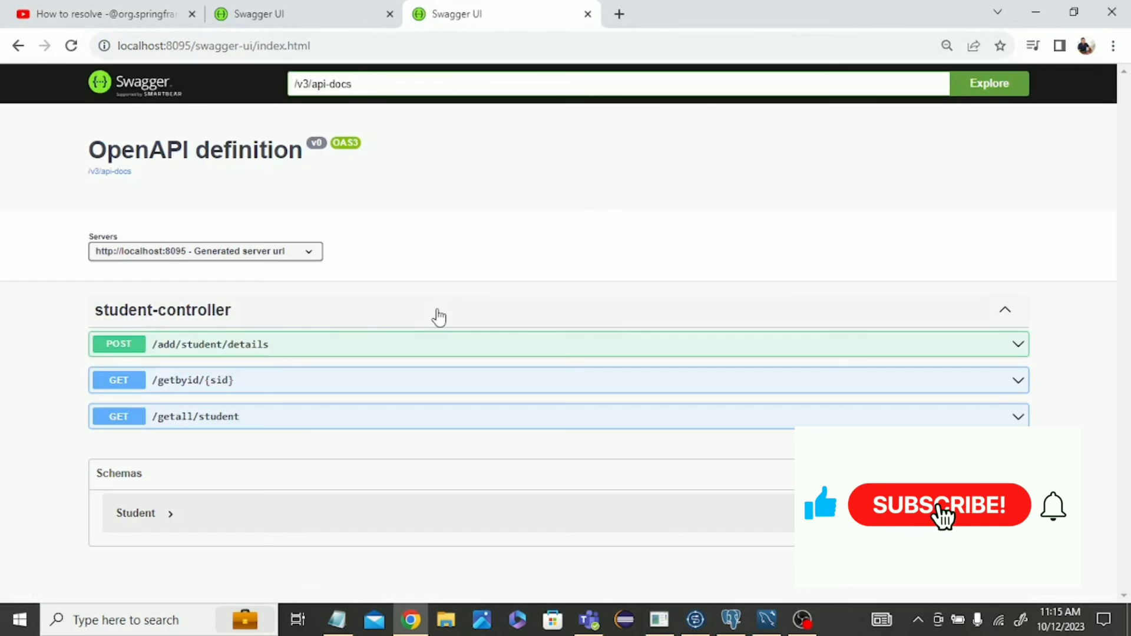
left_click(939, 504)
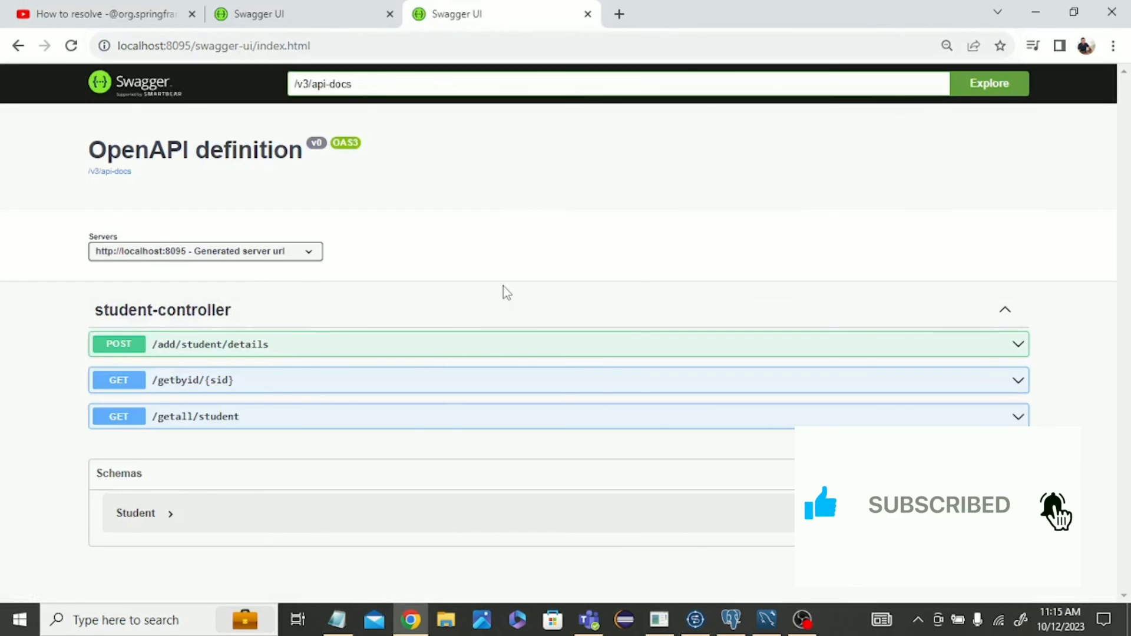